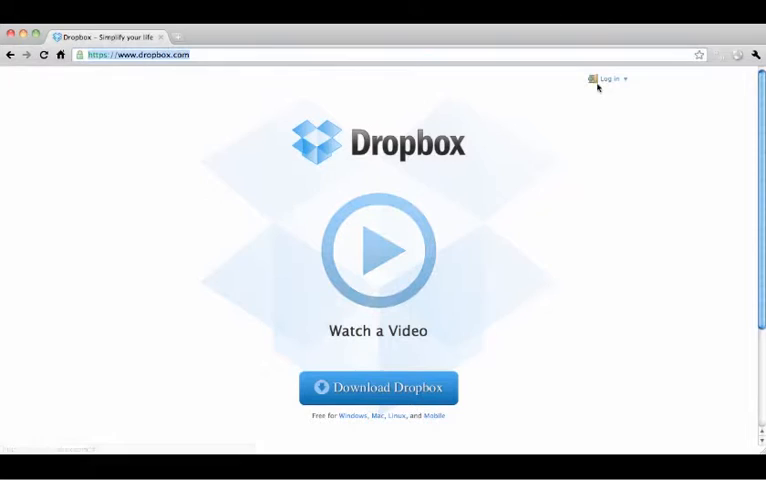
- Choose 'Create an account' from the Log in dropdown to reach the registration form
{"action": "left_click", "coordinate": [609, 79]}
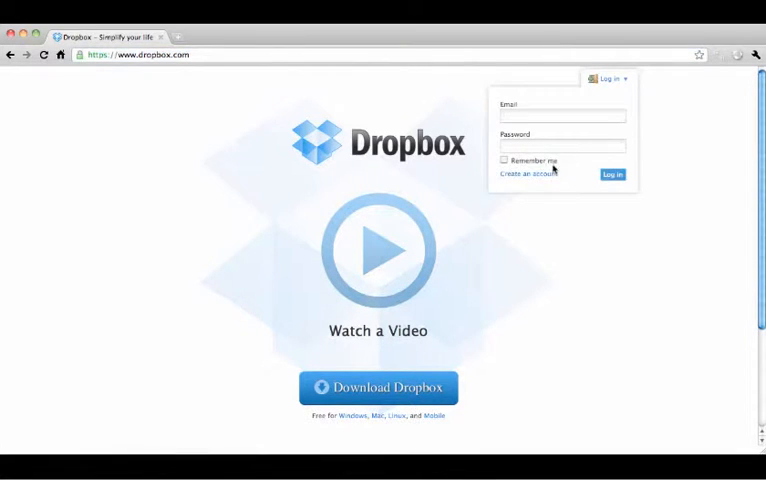
{"action": "left_click", "coordinate": [527, 173]}
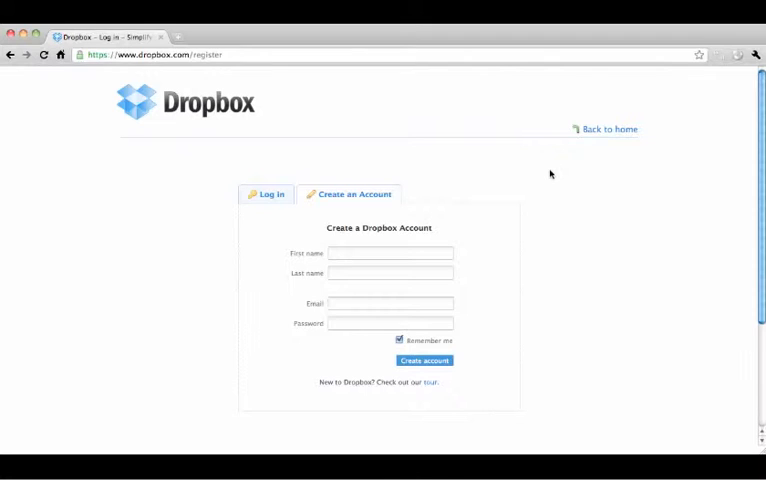
- Submit the filled-in registration form to create the Dropbox account
{"action": "left_click", "coordinate": [424, 360]}
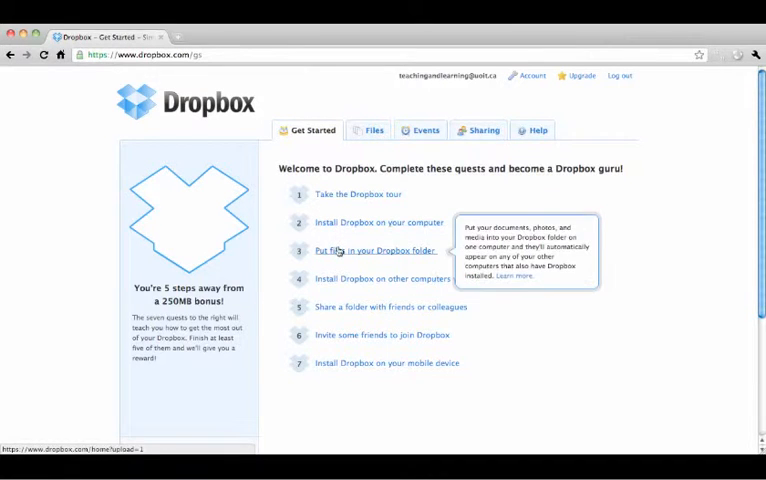
{"action": "mouse_move", "coordinate": [397, 279]}
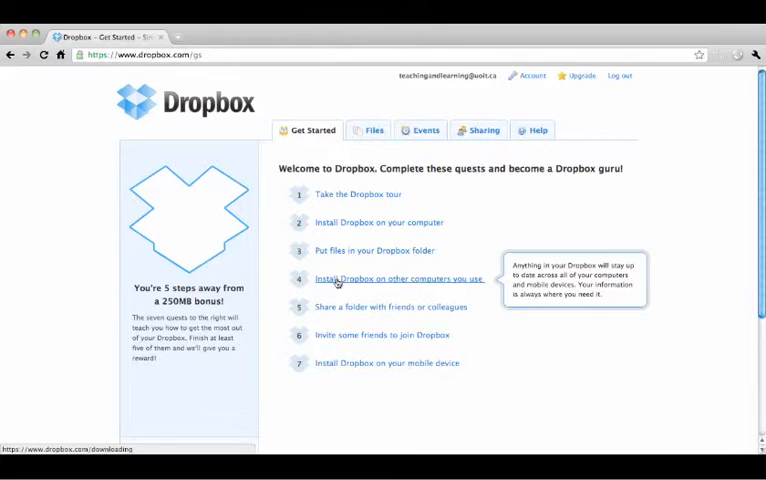
{"action": "mouse_move", "coordinate": [338, 307]}
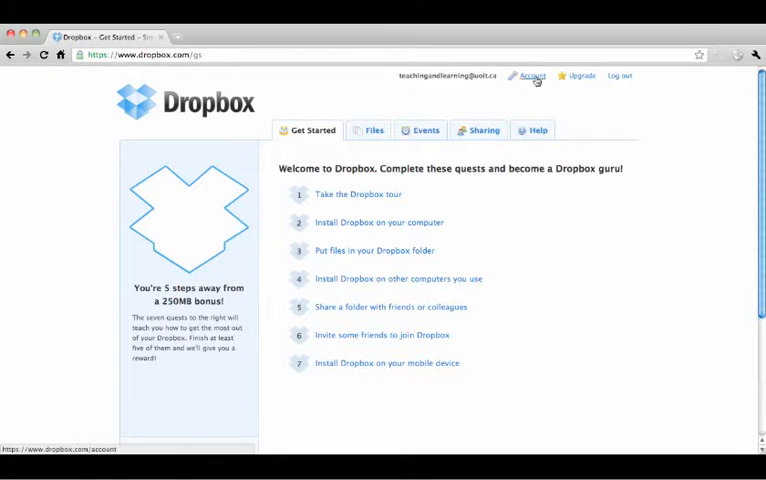
- Check the account overview (2GB, no linked computers), then start the Mac installer download
{"action": "left_click", "coordinate": [531, 75]}
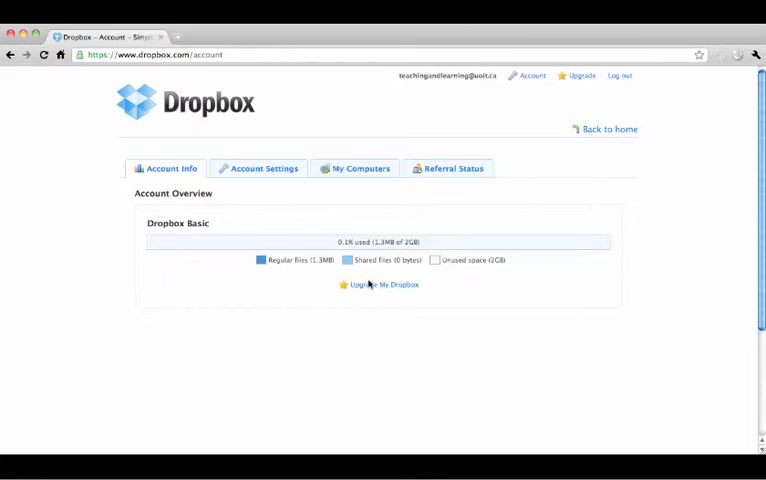
{"action": "mouse_move", "coordinate": [360, 168]}
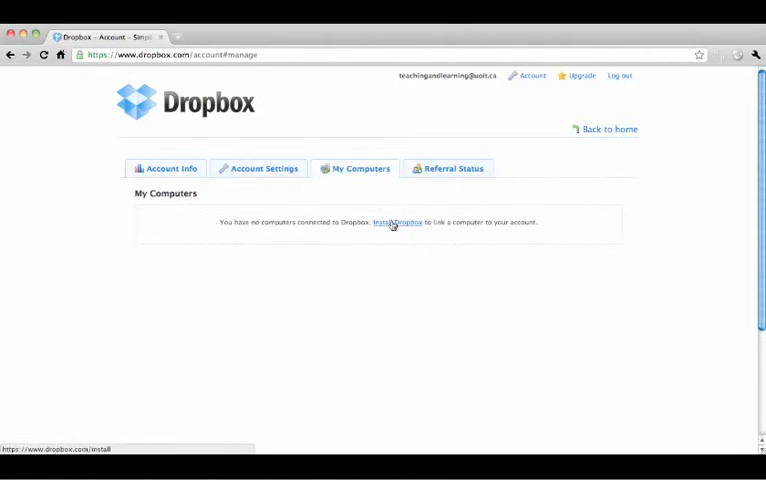
{"action": "left_click", "coordinate": [398, 222]}
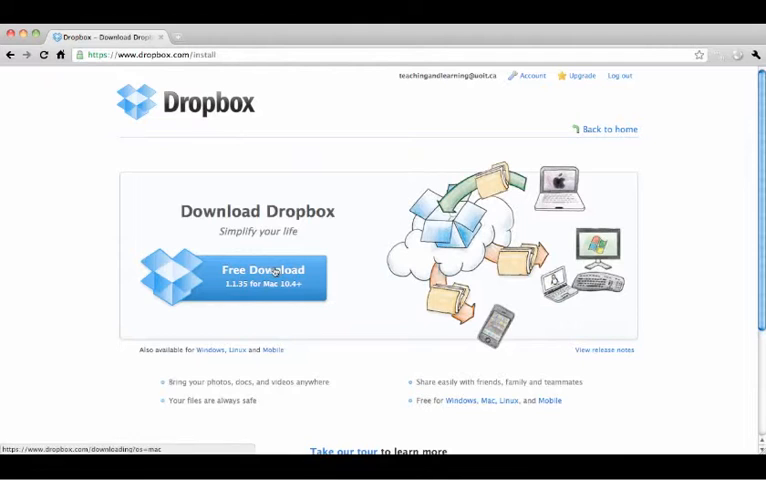
{"action": "left_click", "coordinate": [262, 277]}
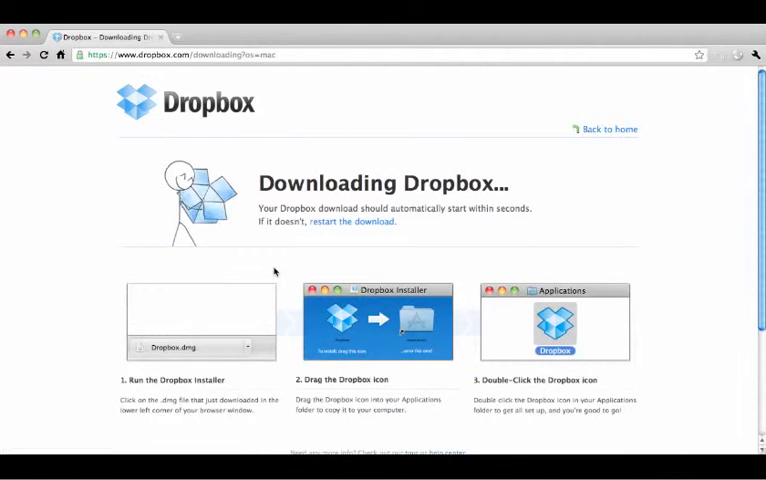